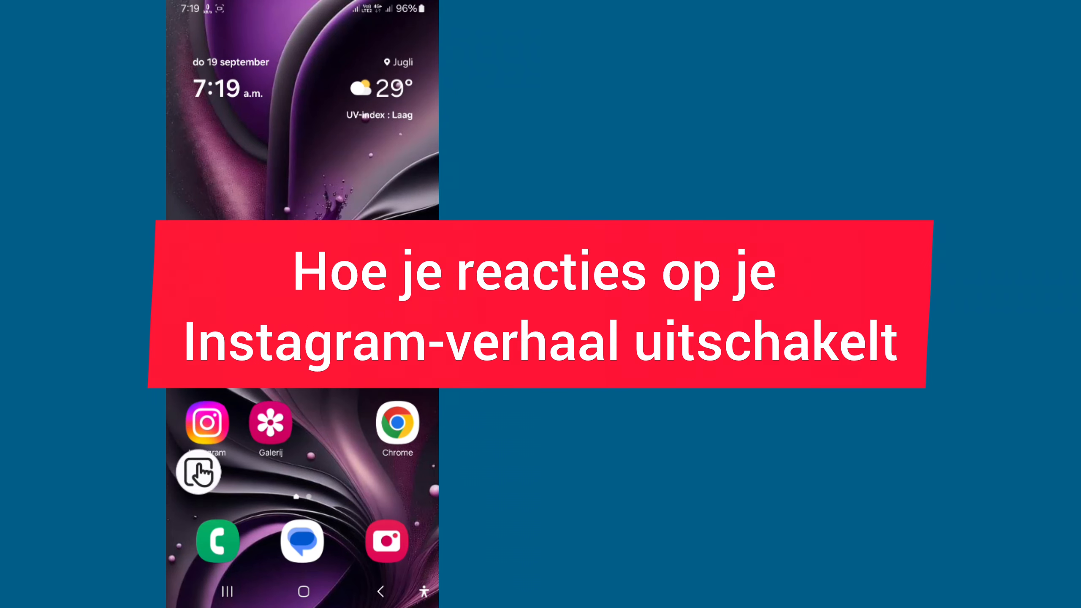
- Bring up Instagram's app info page from its home-screen icon
click(207, 425)
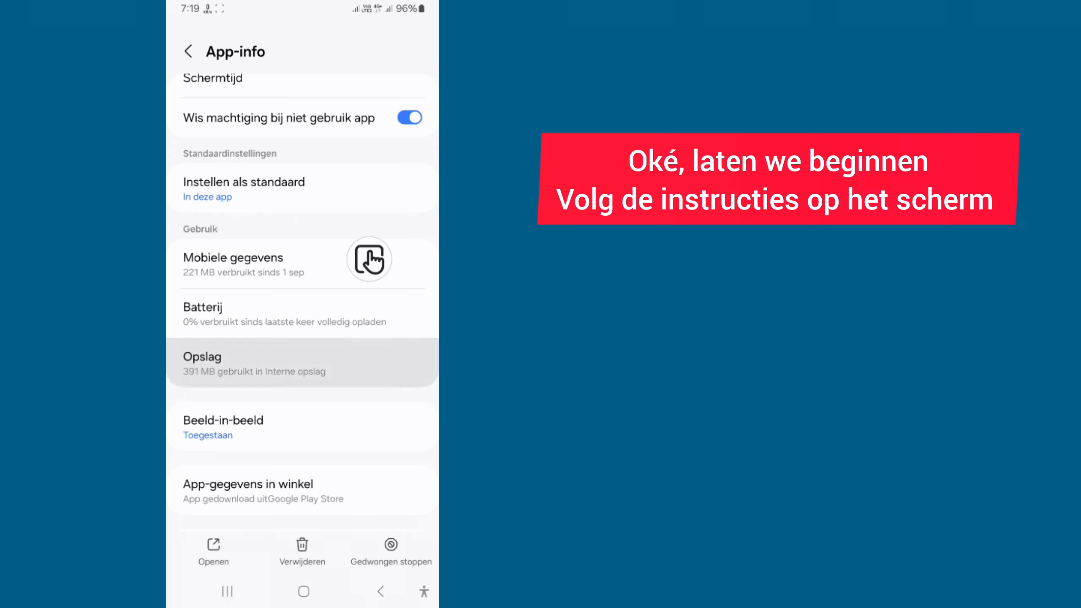
- Clear Instagram's cache from its Opslag page and return to the home screen
click(301, 362)
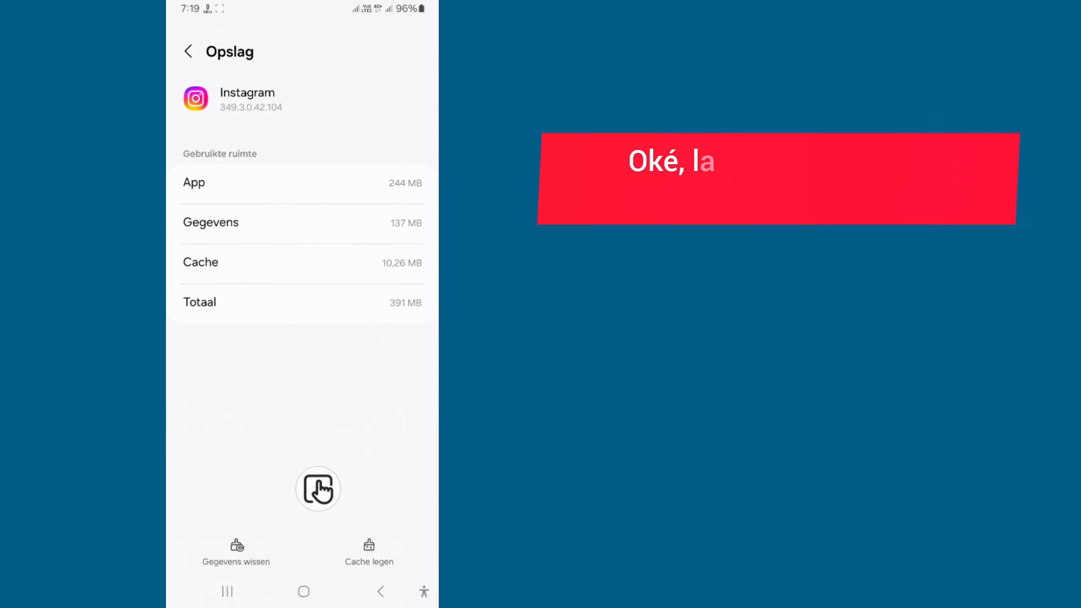
click(375, 551)
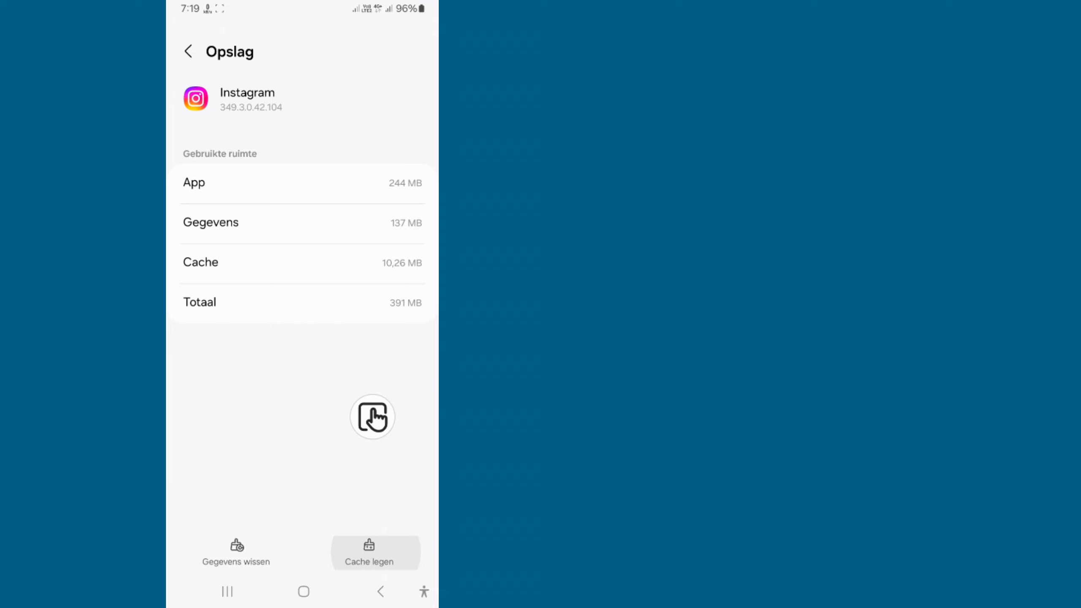
click(368, 552)
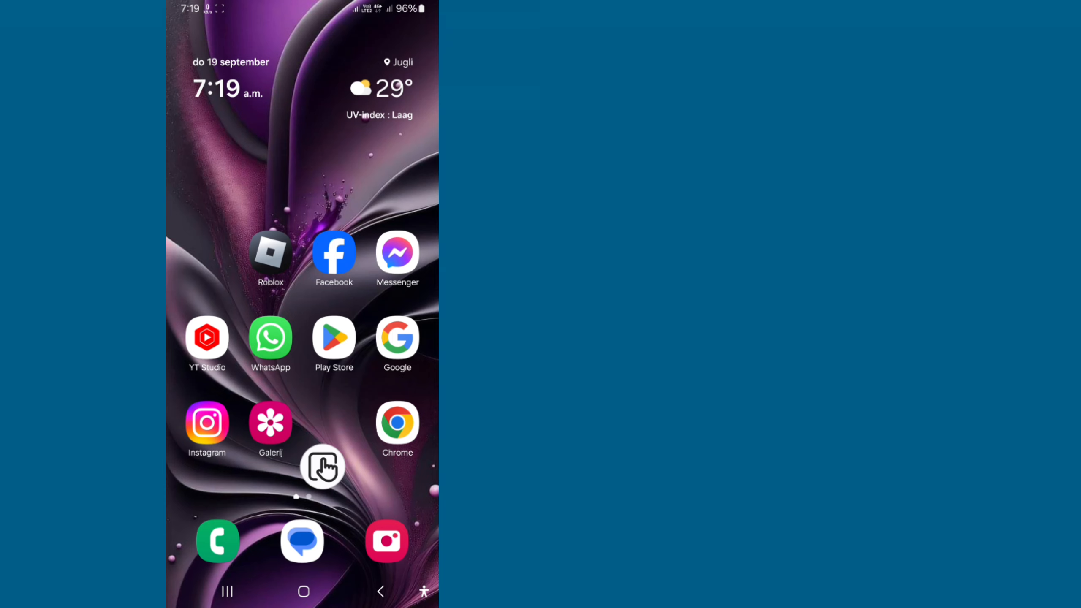
- Look up Instagram in Google Play Store, find no Update button, and launch it from the listing
click(334, 337)
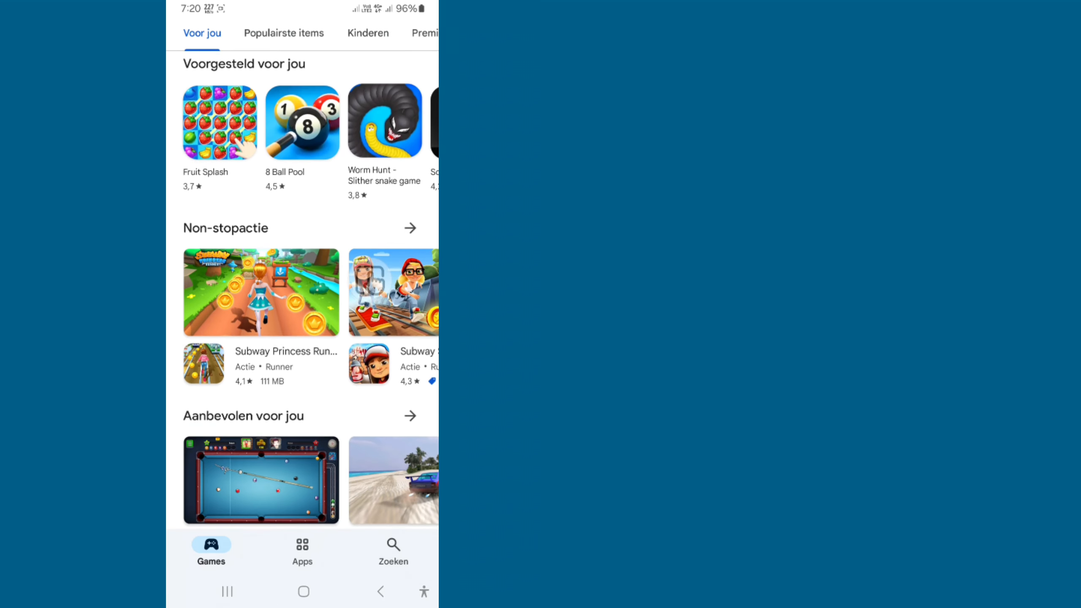
click(392, 550)
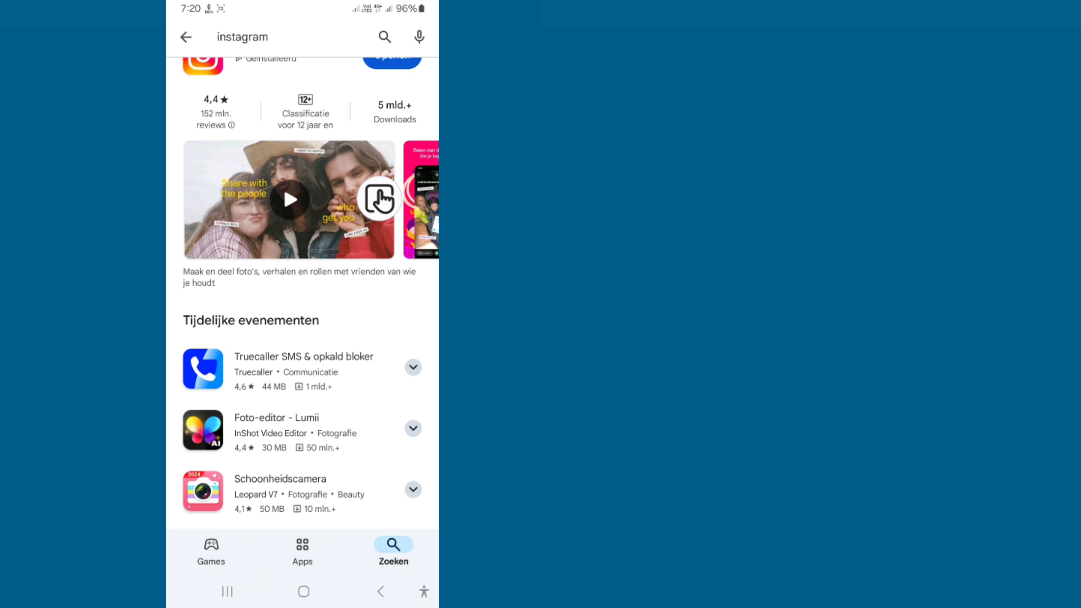
scroll(down, 3)
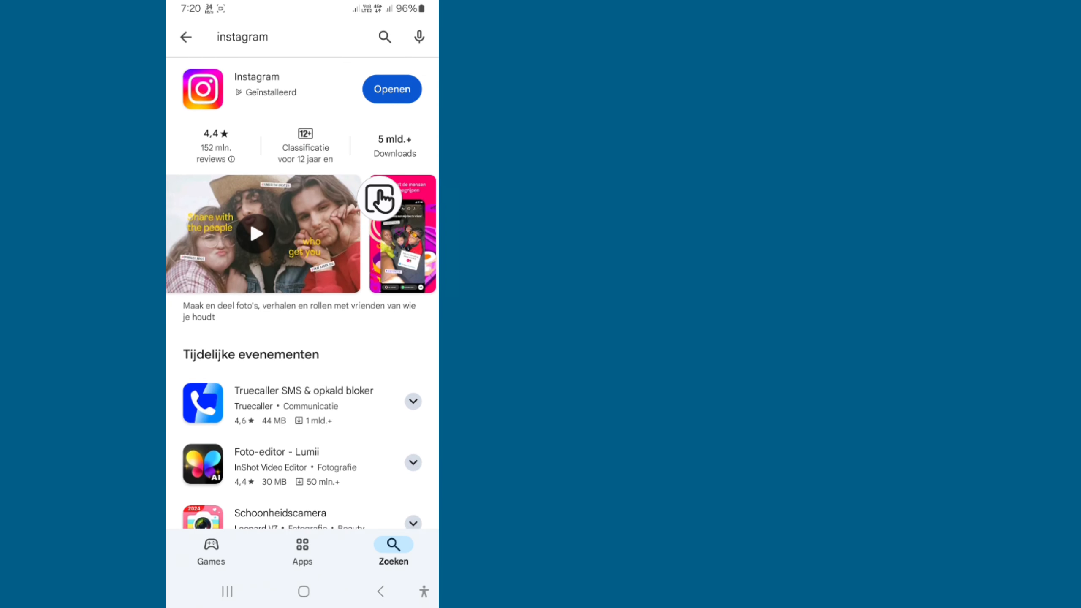
click(391, 89)
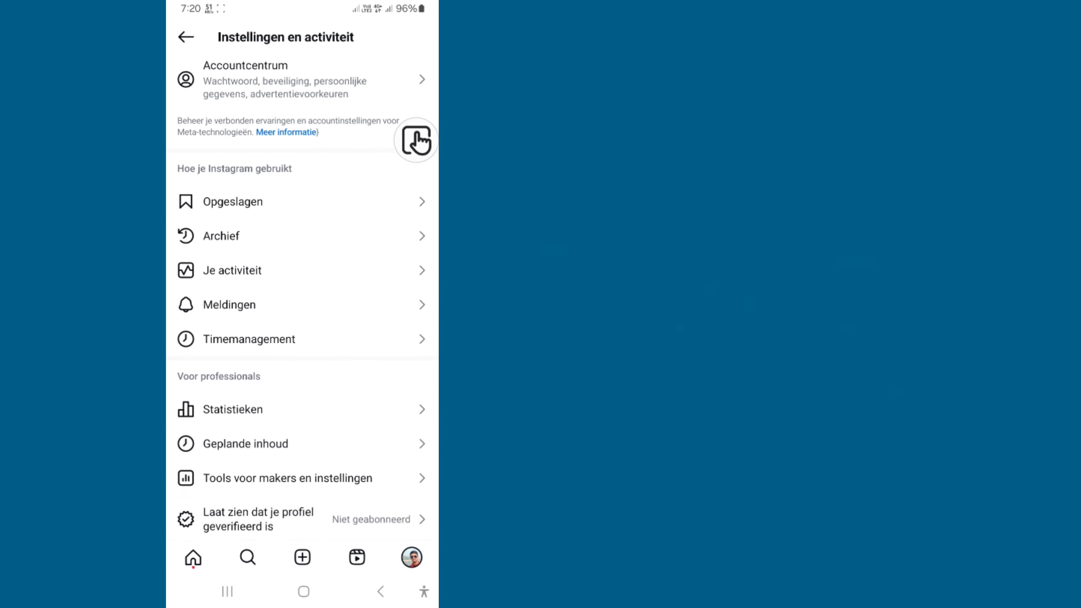
- Scroll Instellingen en activiteit down to Chatberichten en antwoorden op verhalen
scroll(down, 3)
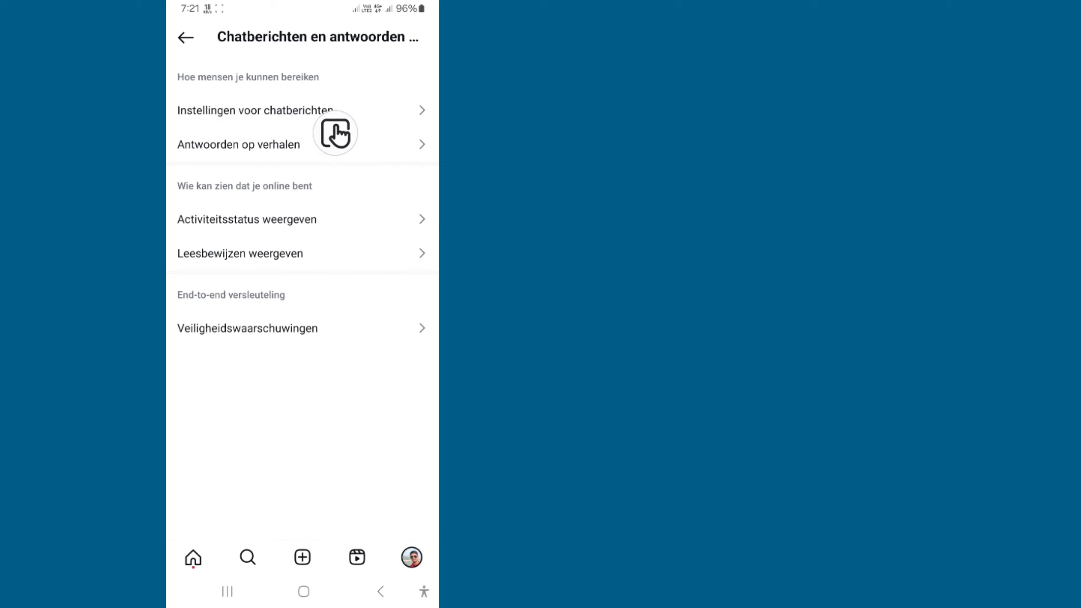
mouse_move(411, 64)
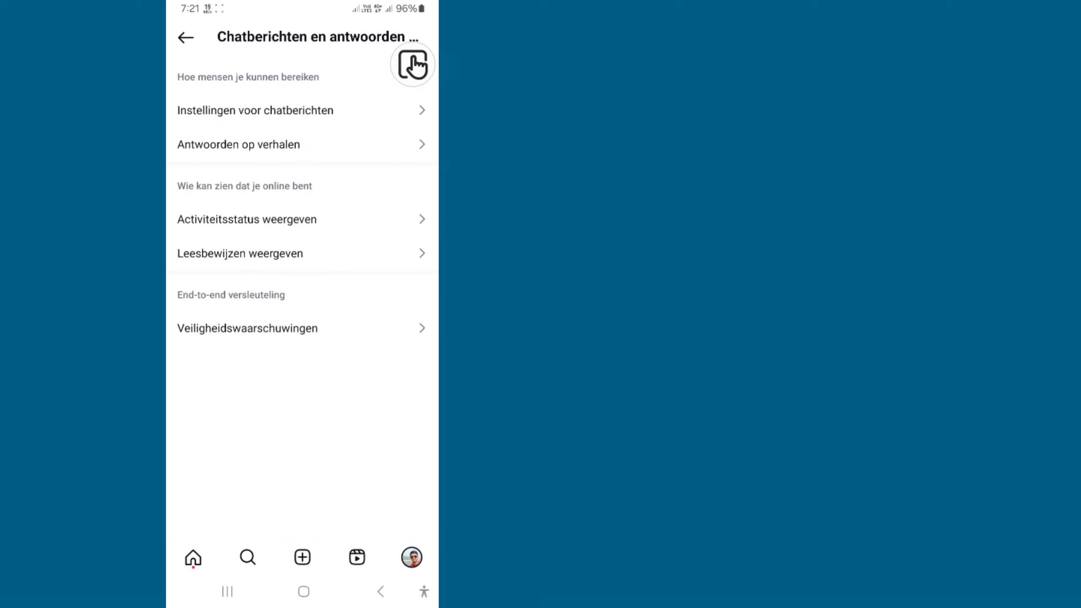
- Set Antwoorden op verhalen to 'Verhaalantwoorden niet toestaan'
click(238, 144)
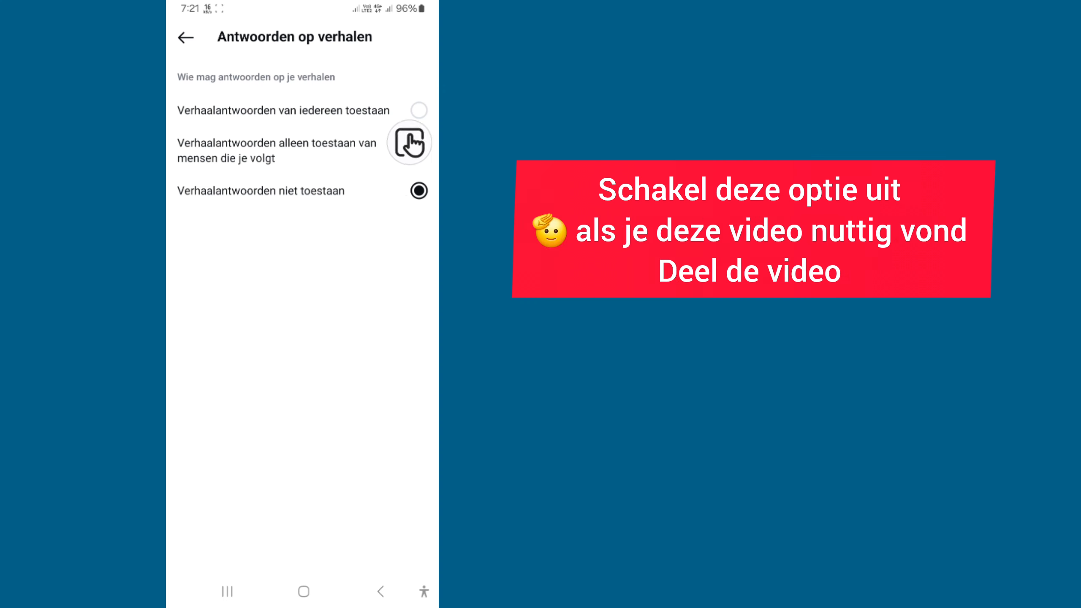
click(417, 191)
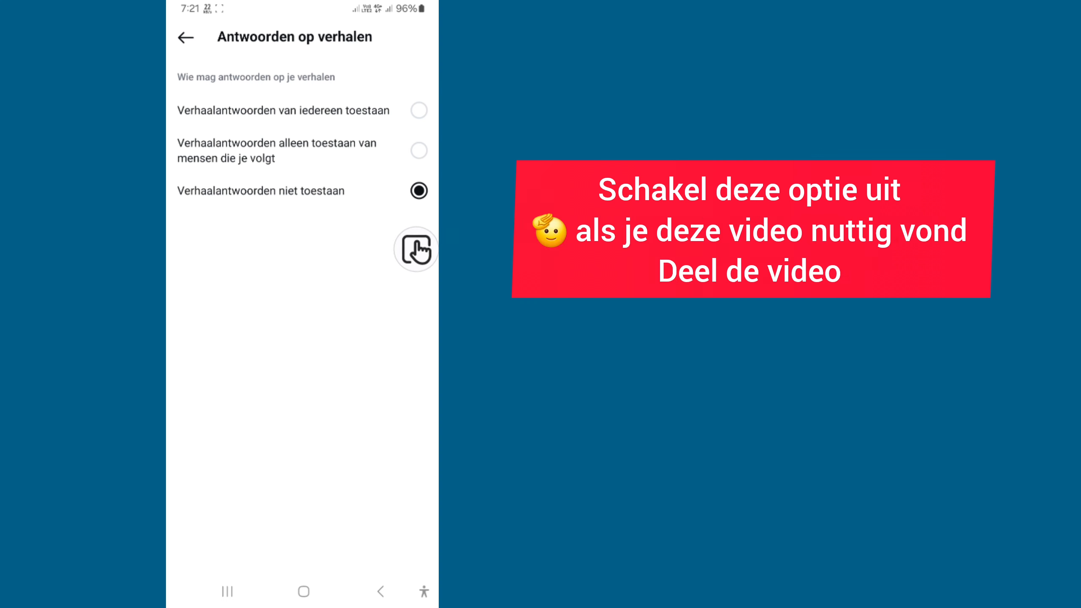